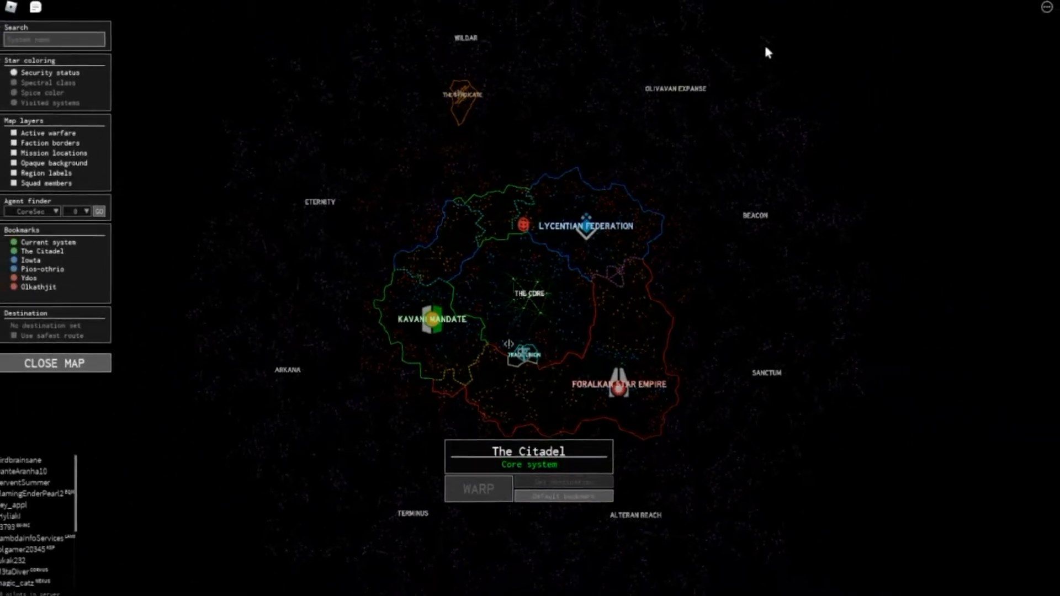
# - Select the wild system Arilon on the galaxy map to show its info and neighbours
pyautogui.click(529, 298)
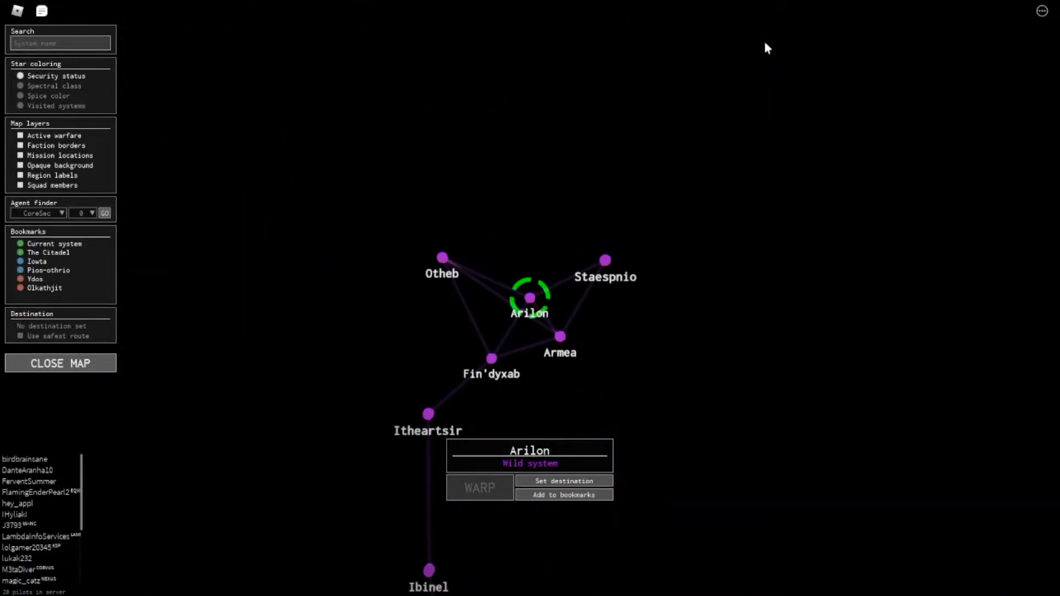
pyautogui.moveTo(615, 296)
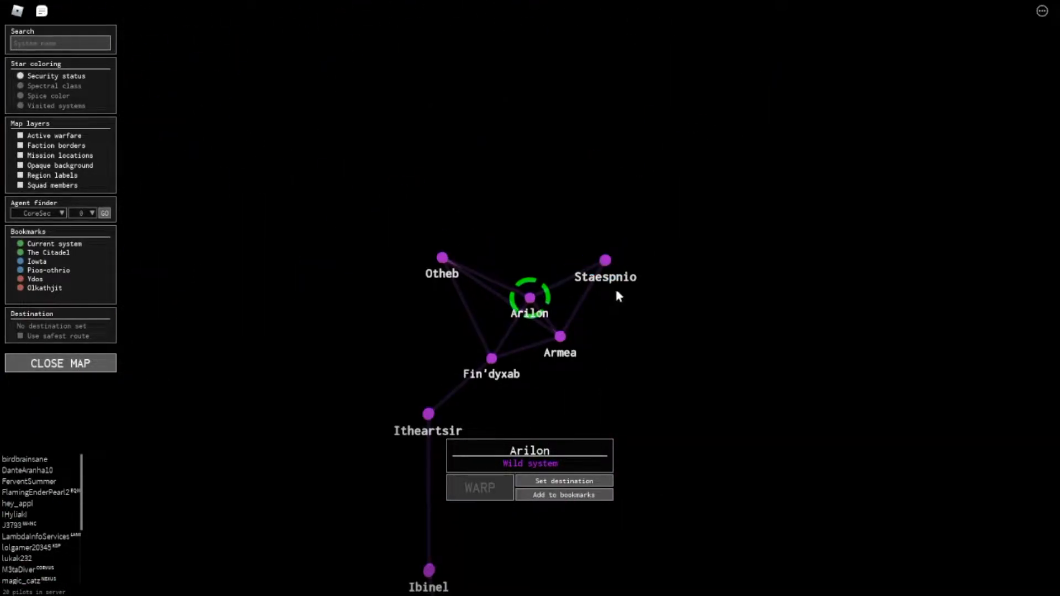
# - Set Staespnio as destination with a 46-jump route and leave the galaxy map
pyautogui.click(604, 260)
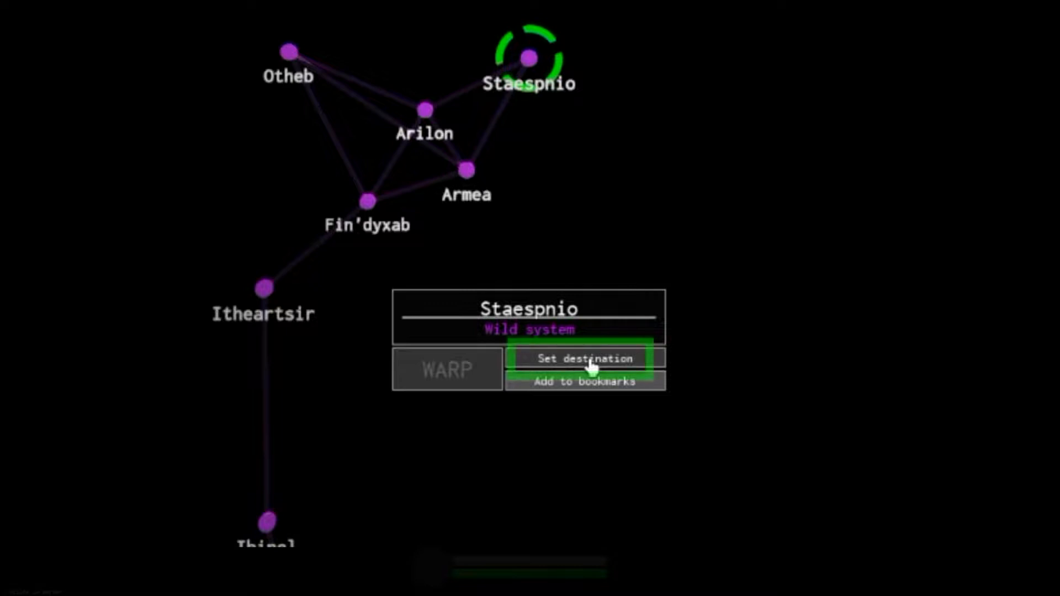
pyautogui.click(584, 358)
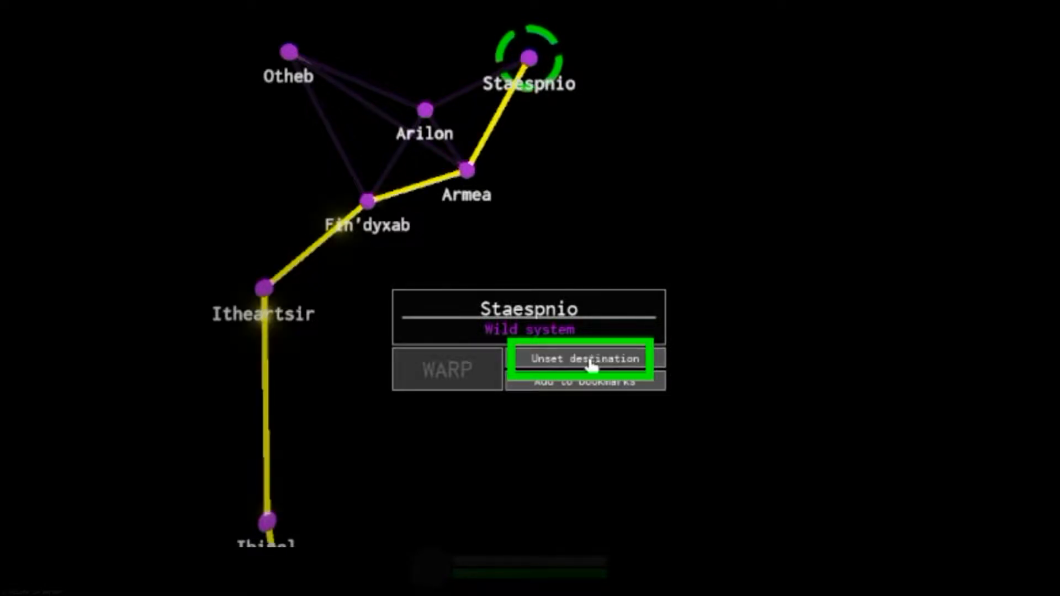
pyautogui.moveTo(605, 323)
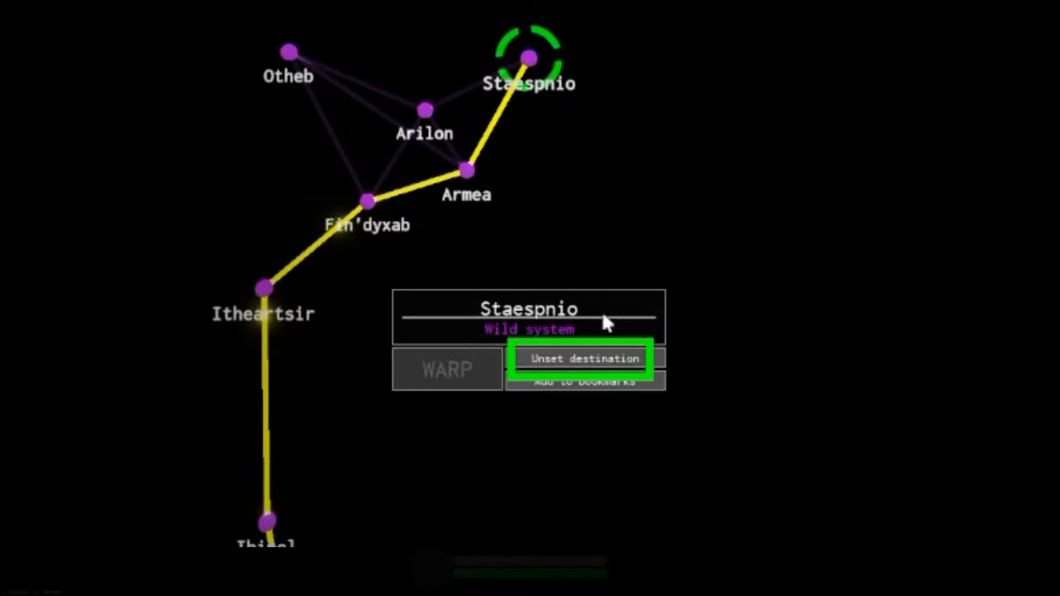
pyautogui.moveTo(642, 177)
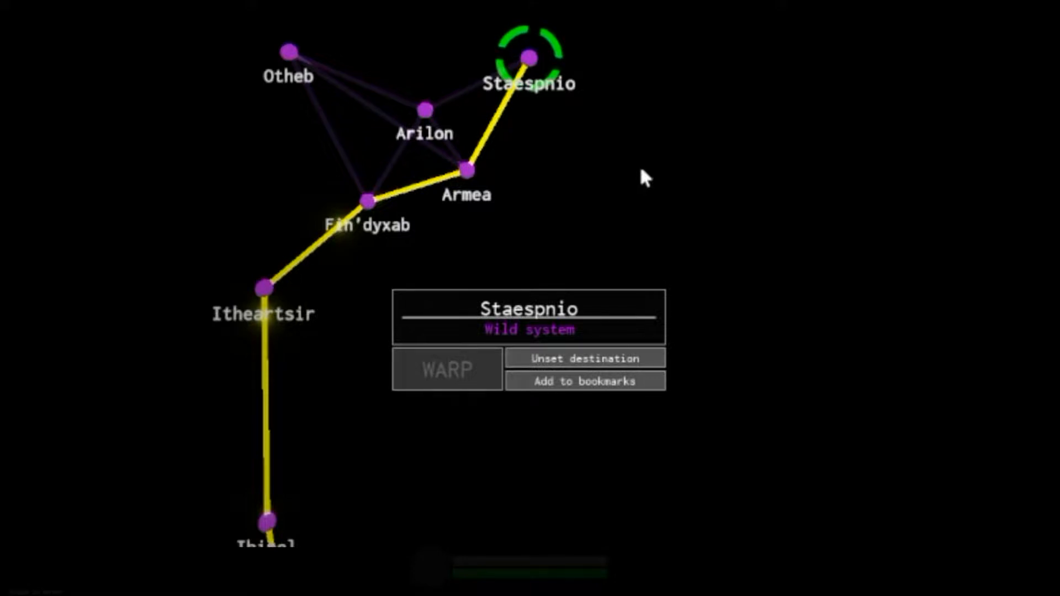
pyautogui.moveTo(449, 370)
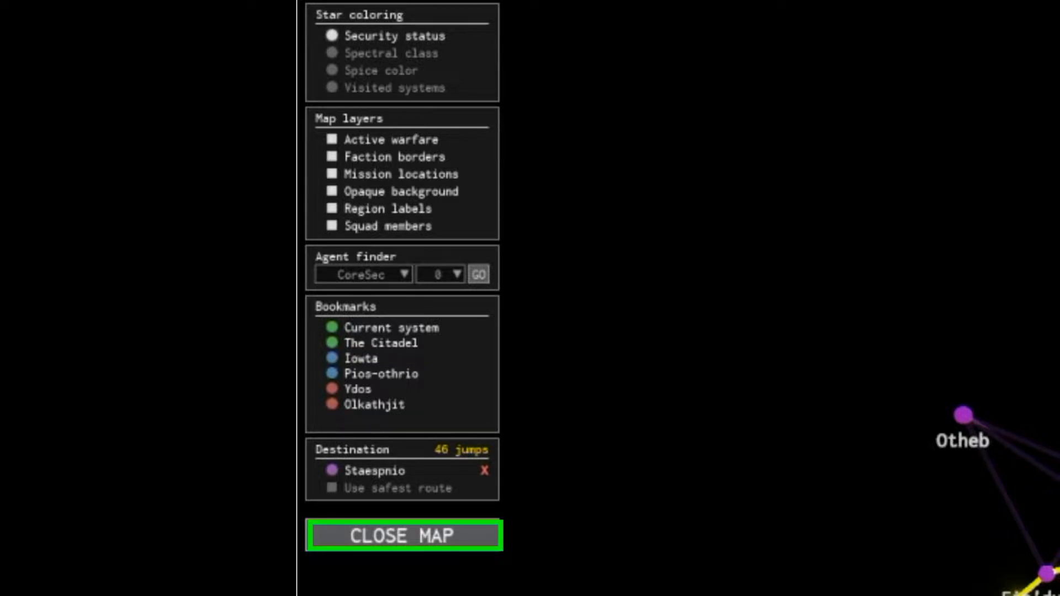
pyautogui.click(402, 536)
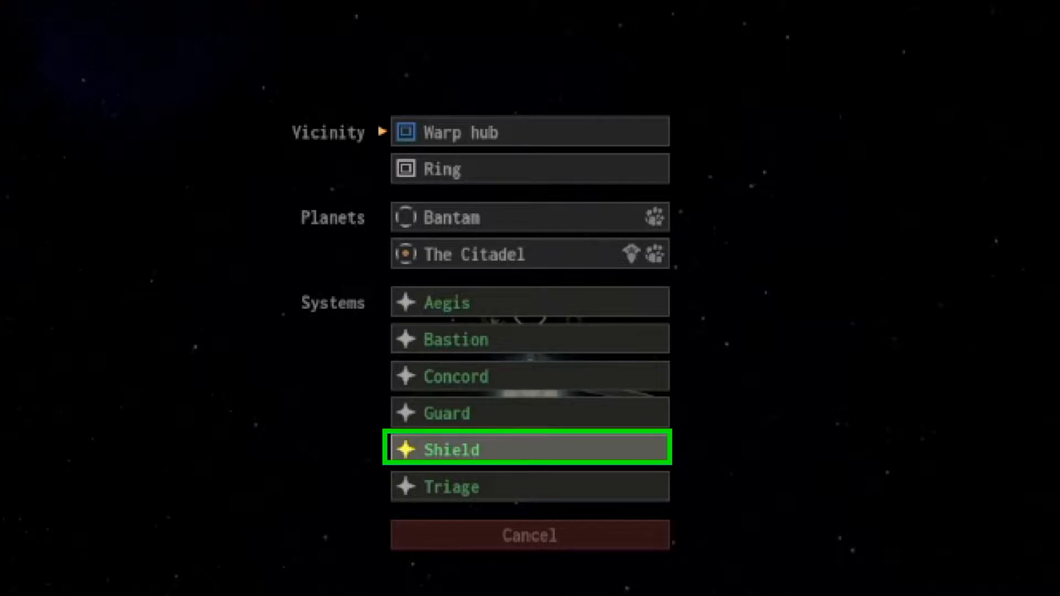
# - Warp to The Citadel's warp hub from the warp menu
pyautogui.click(529, 449)
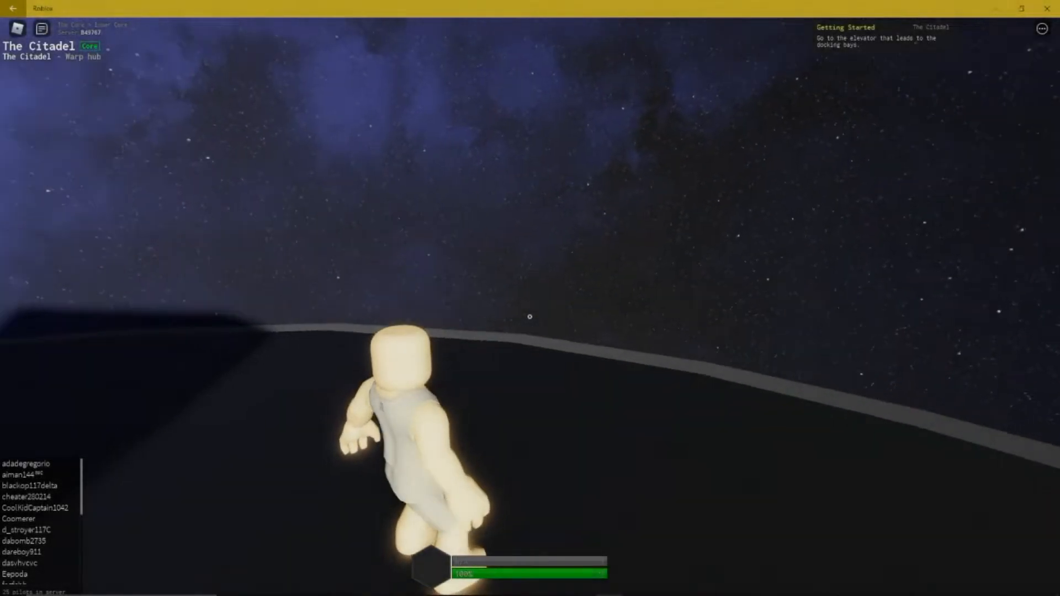
# - Walk into the station to the docking bays and use the hangar terminal to spawn a ship
pyautogui.press('w')
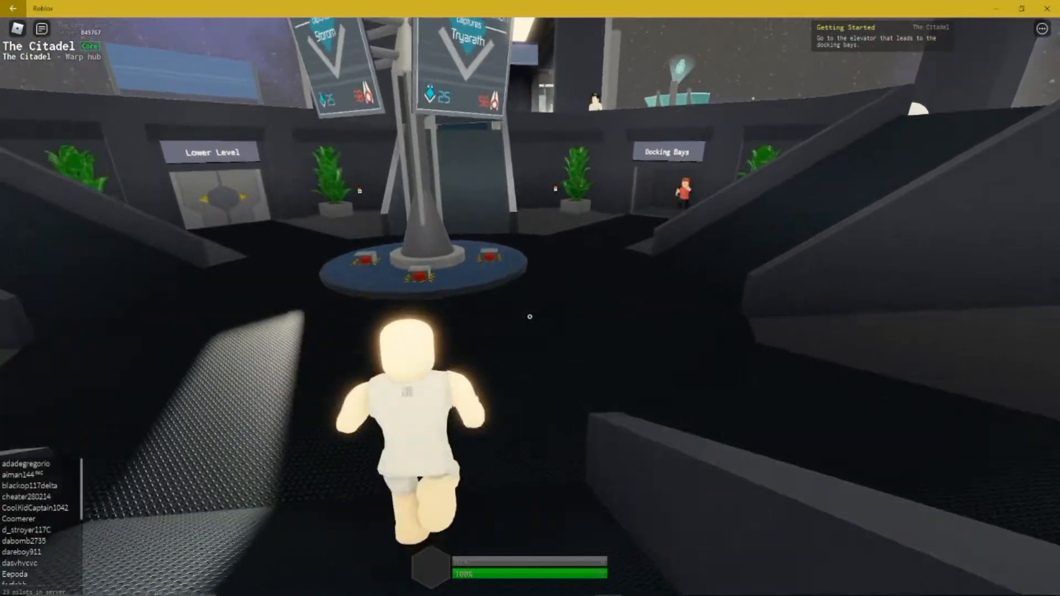
pyautogui.press('w')
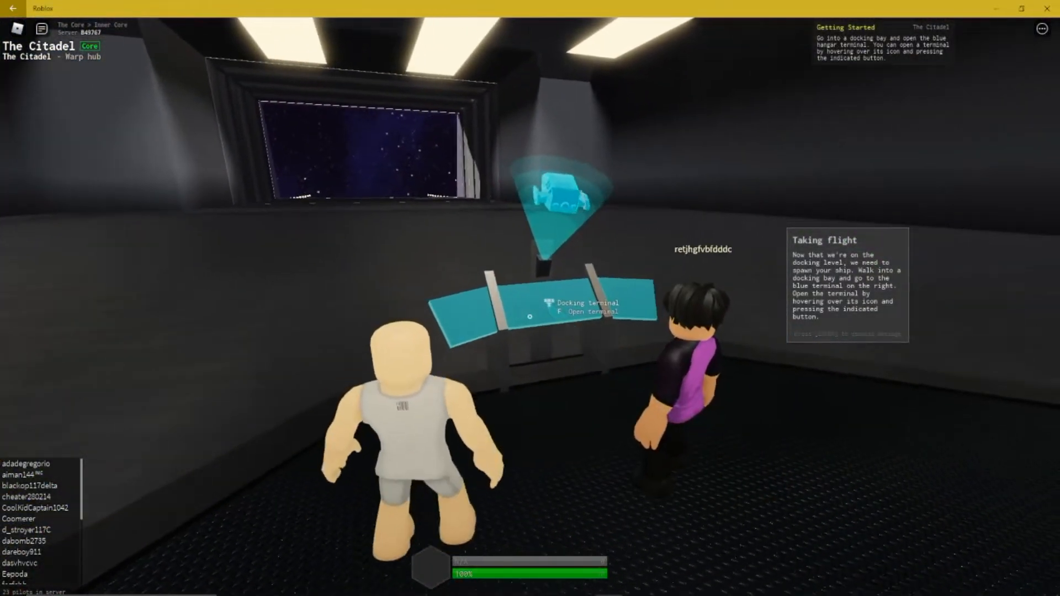
pyautogui.press('f')
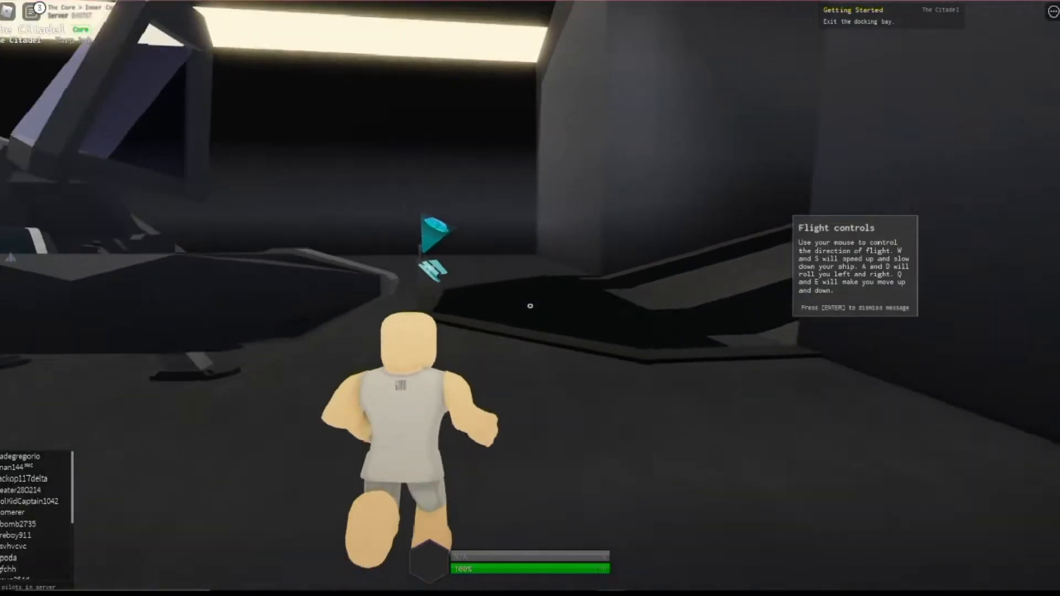
pyautogui.moveTo(530, 306)
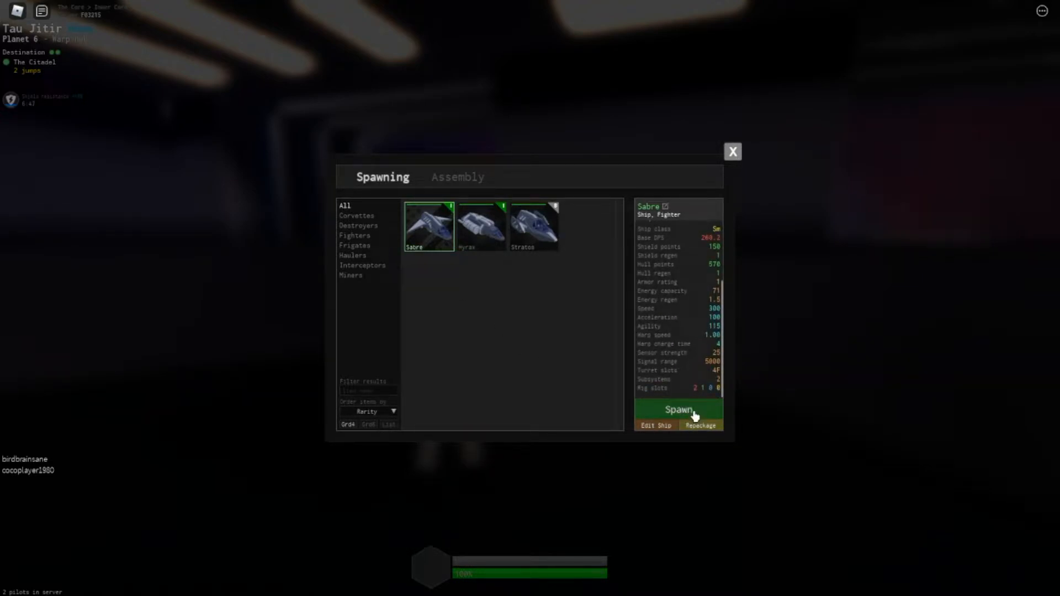
pyautogui.moveTo(663, 429)
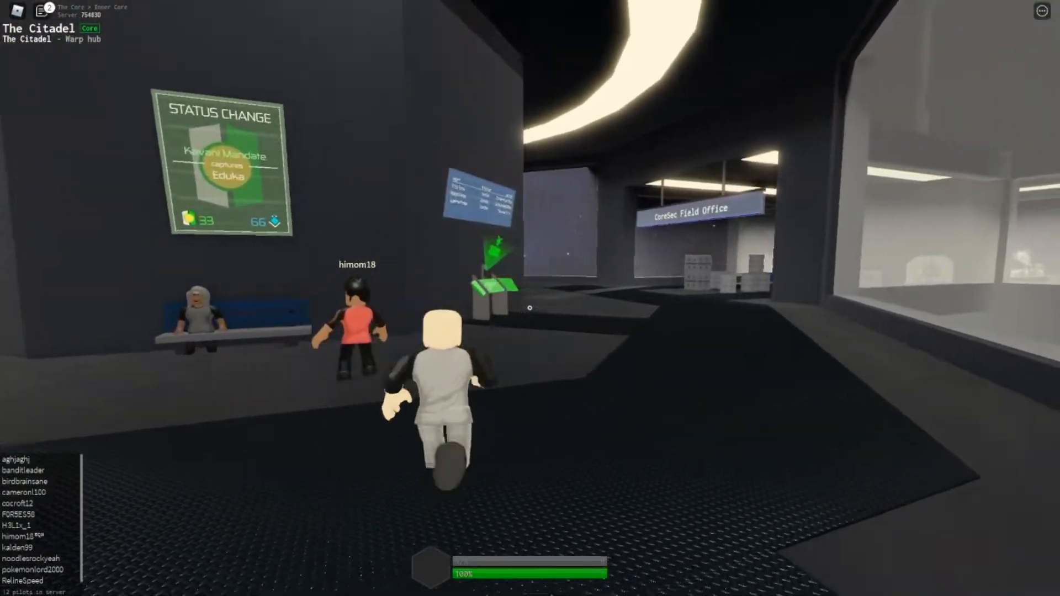
# - Walk to the CoreSec Field Office agent and start talking to them
pyautogui.press('w')
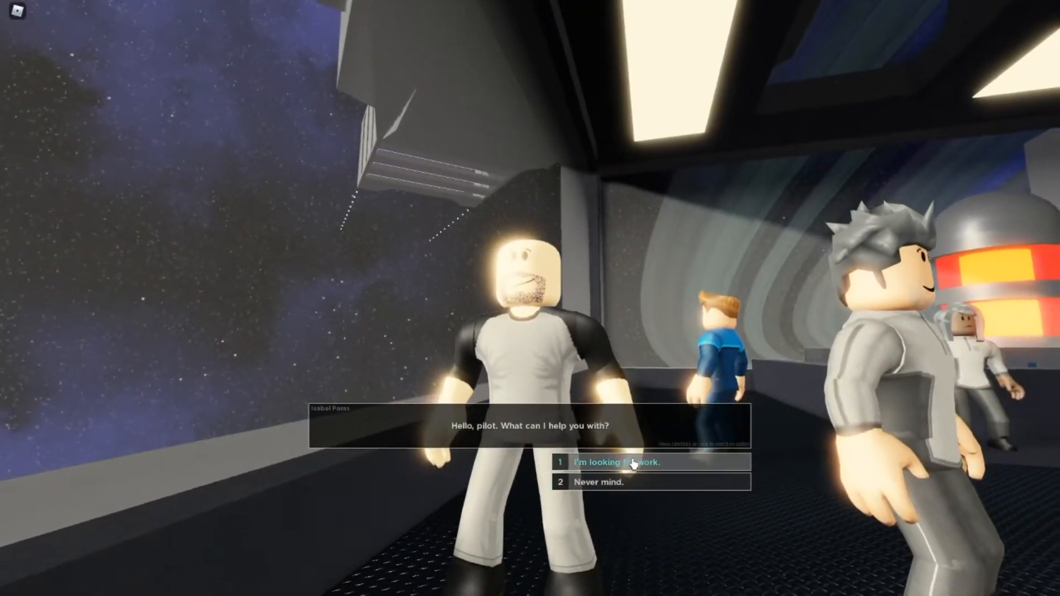
# - Choose "I'm looking for work." to list the three CoreSec missions
pyautogui.click(616, 462)
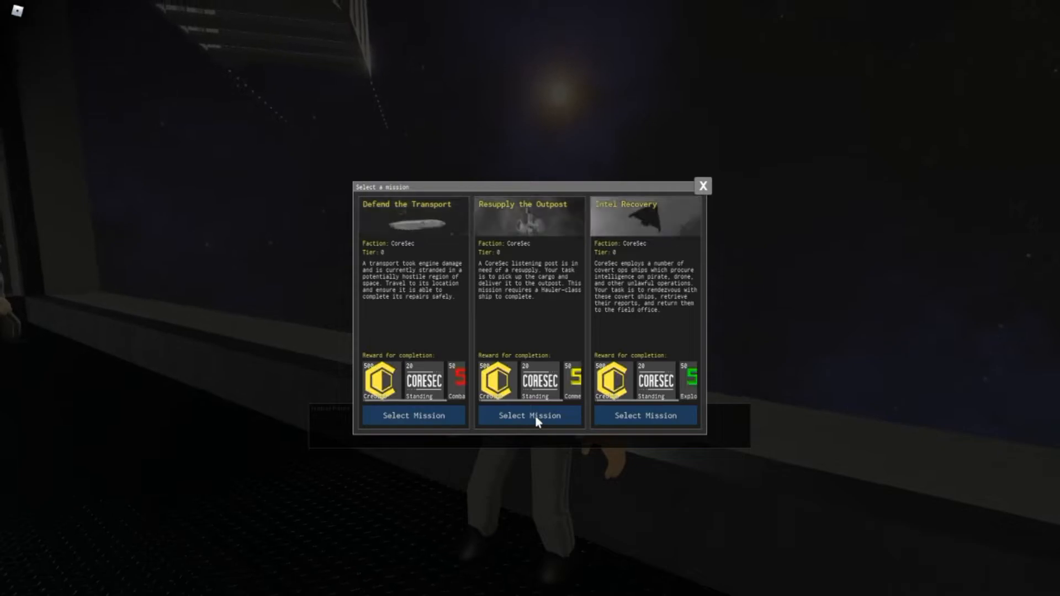
pyautogui.moveTo(420, 355)
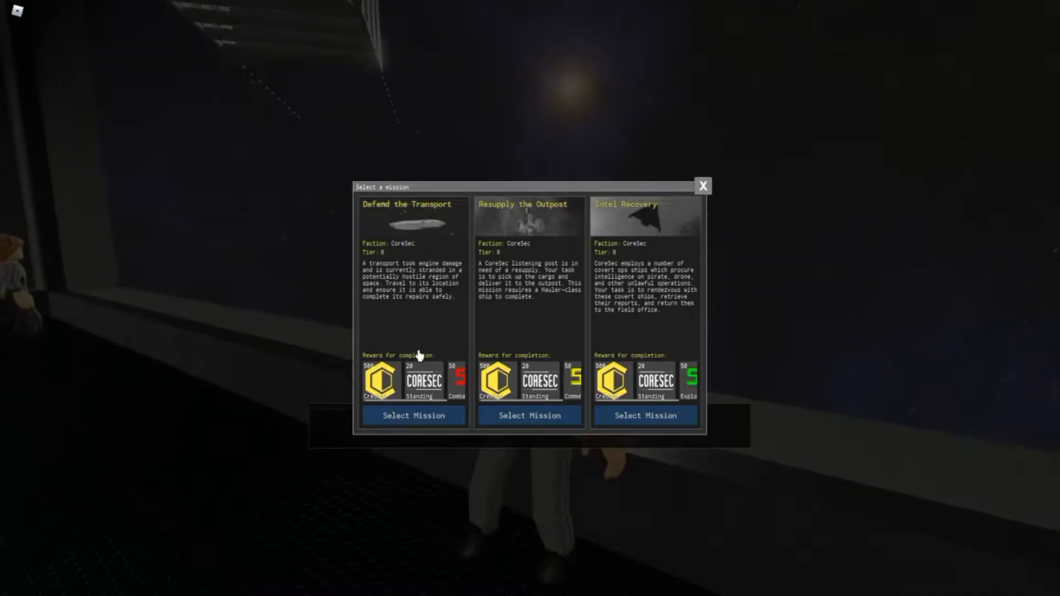
pyautogui.moveTo(372, 382)
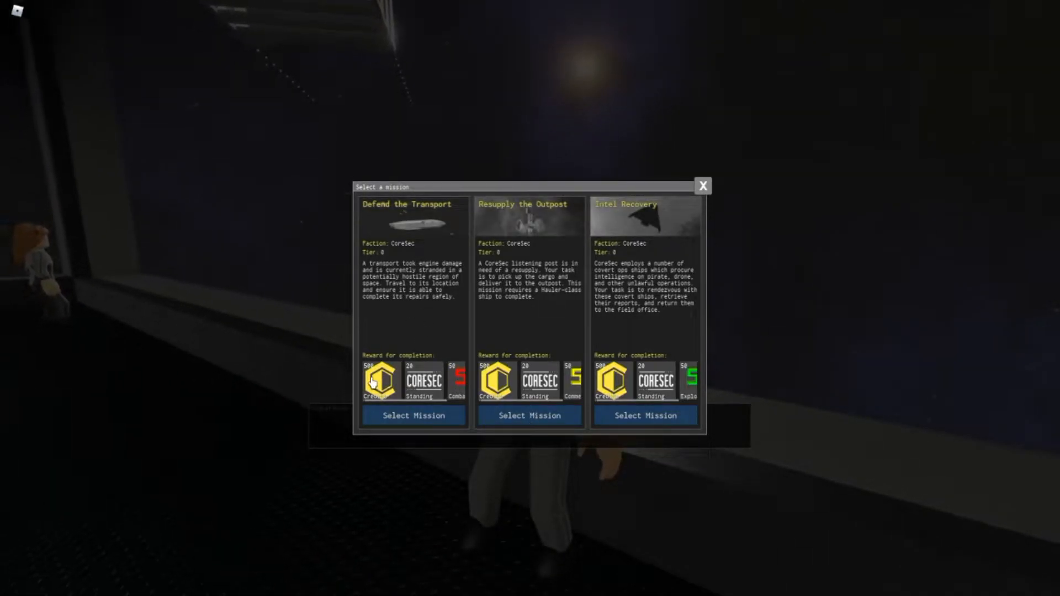
pyautogui.moveTo(560, 391)
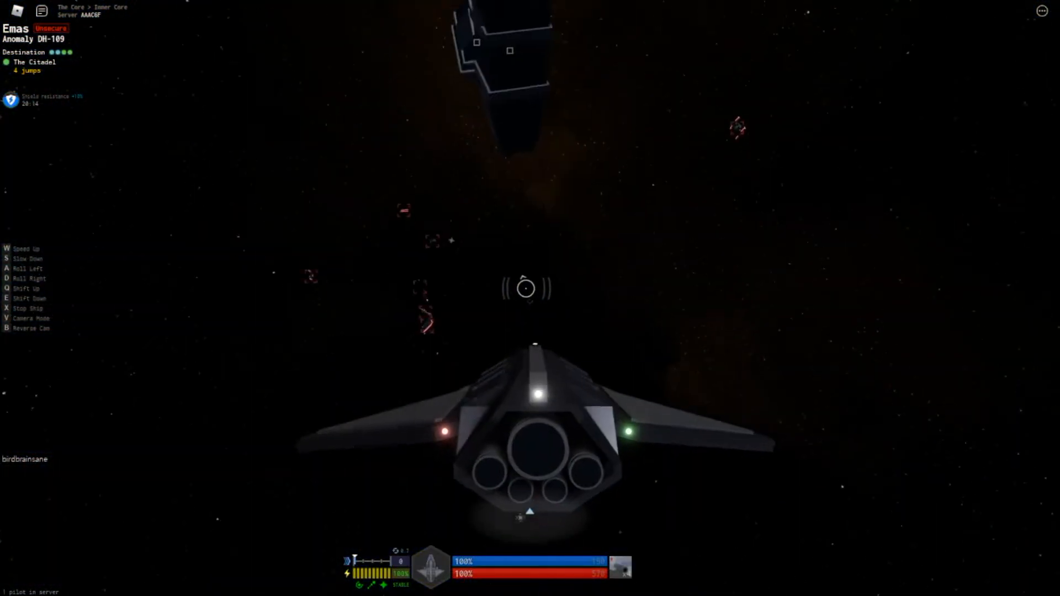
# - Hold reverse thrust with S to back the ship away from the targeted enemy
pyautogui.press('s')
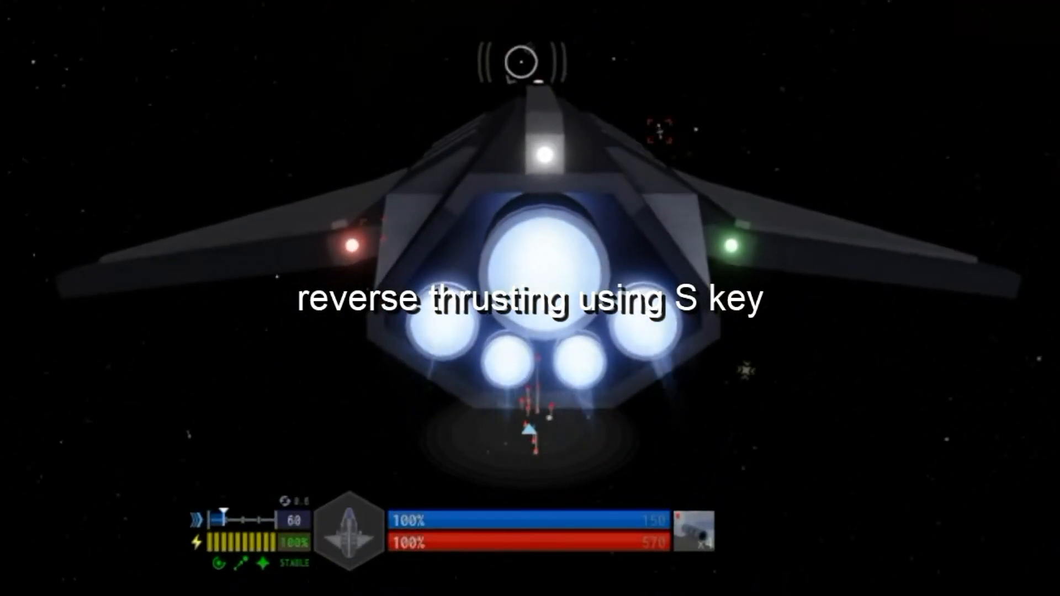
pyautogui.press('s')
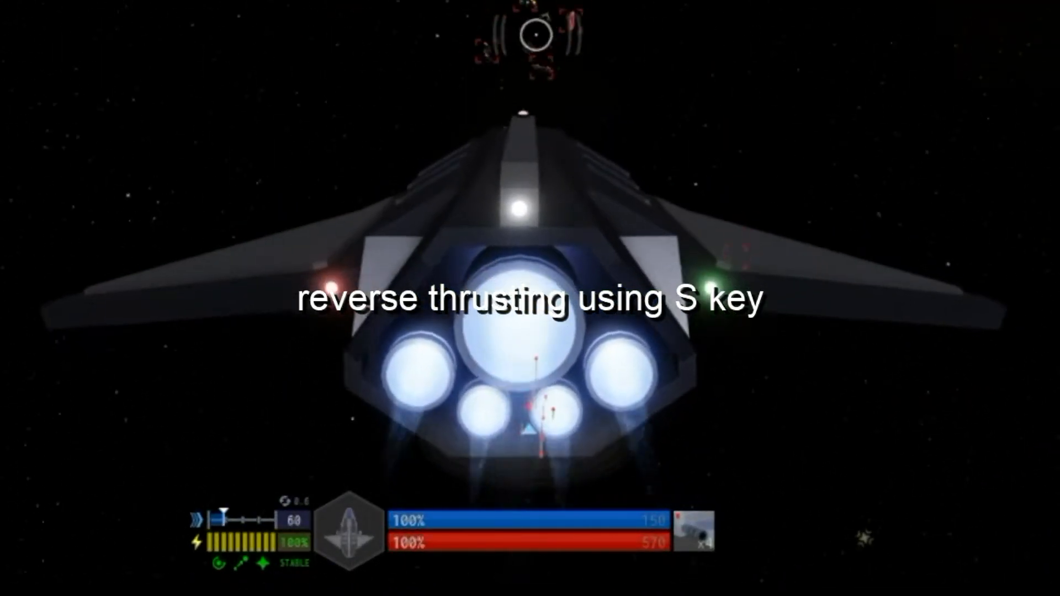
pyautogui.press('s')
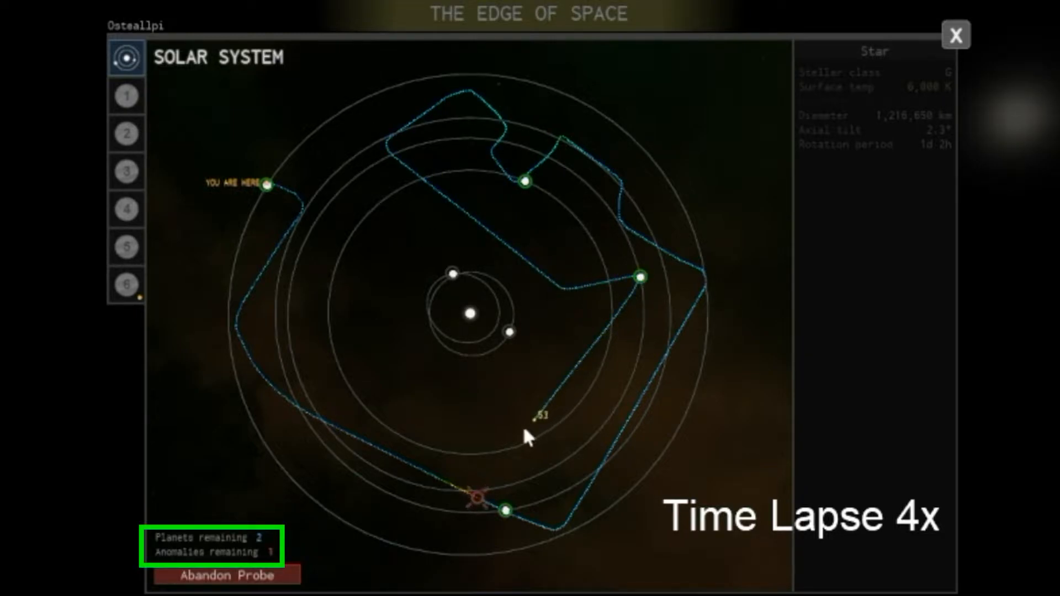
pyautogui.moveTo(429, 236)
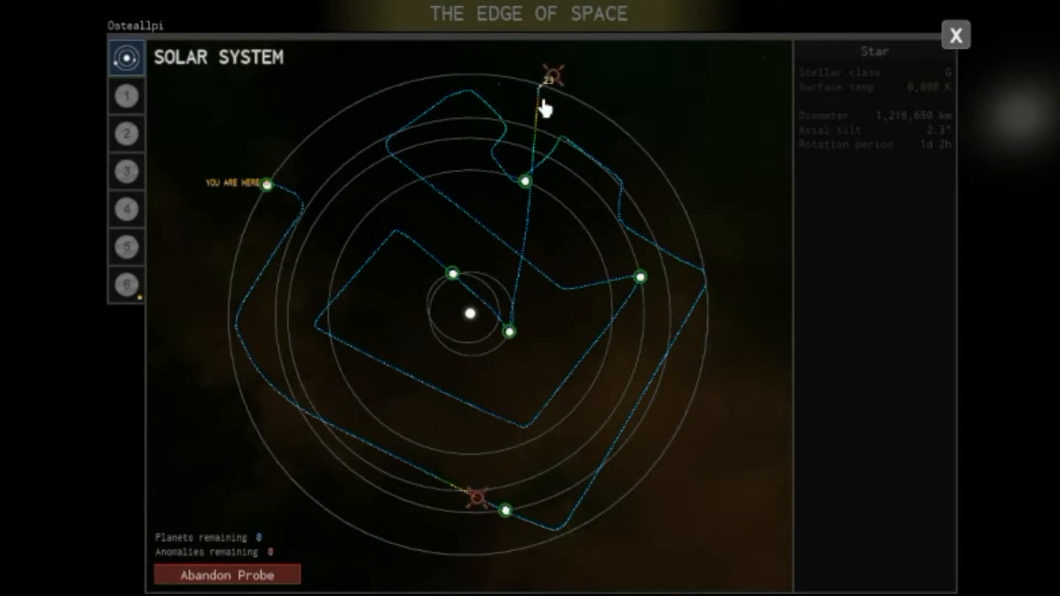
# - Close the solar system map once the probe has charted every planet and anomaly
pyautogui.click(955, 34)
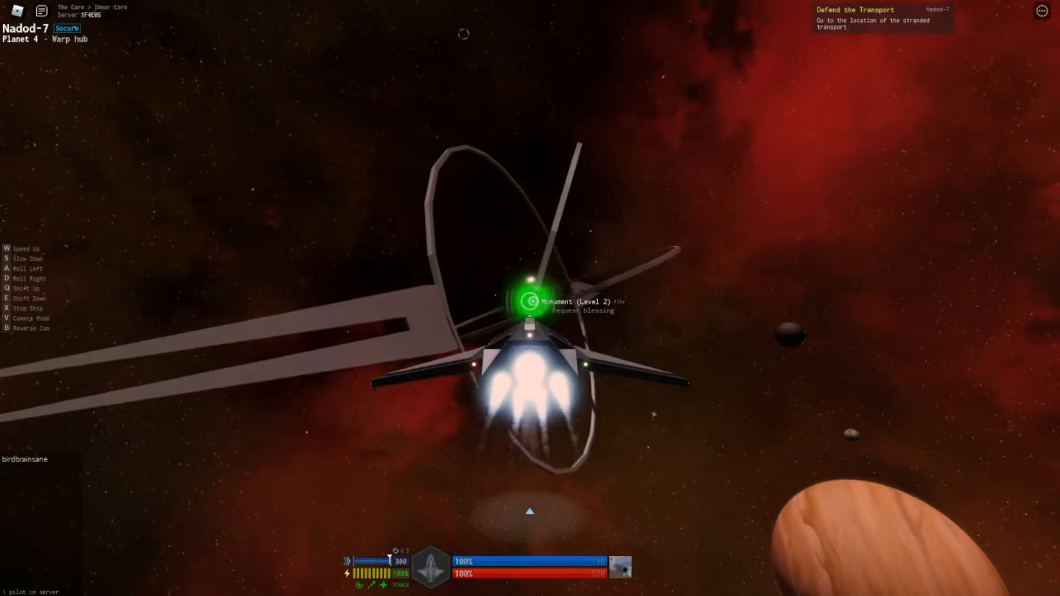
# - Request the Level 2 monument's blessing
pyautogui.click(531, 296)
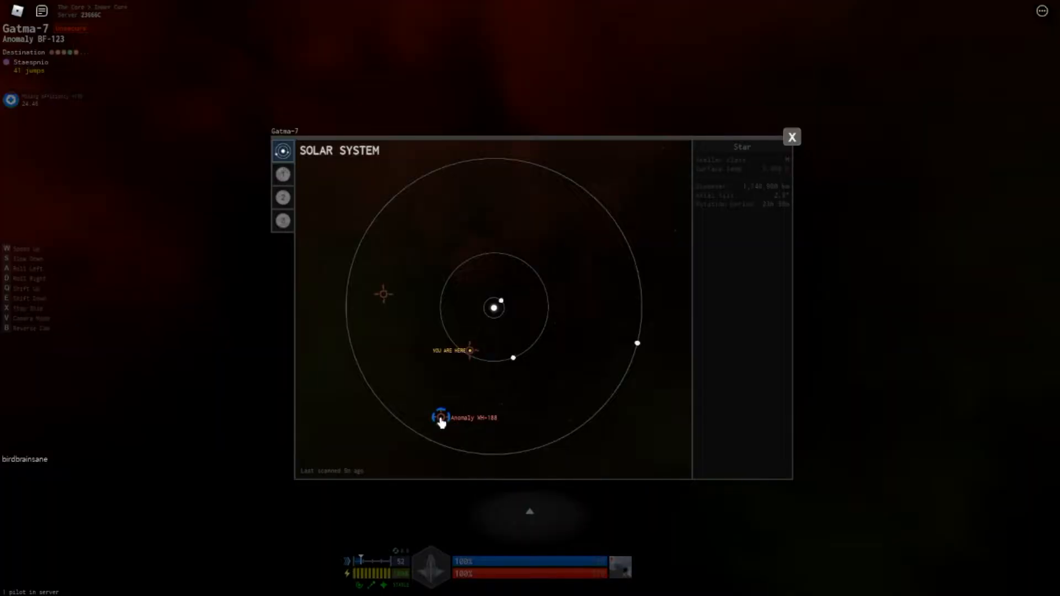
# - Align to Anomaly WH-188, warp there and enter the wild wormhole
pyautogui.click(439, 417)
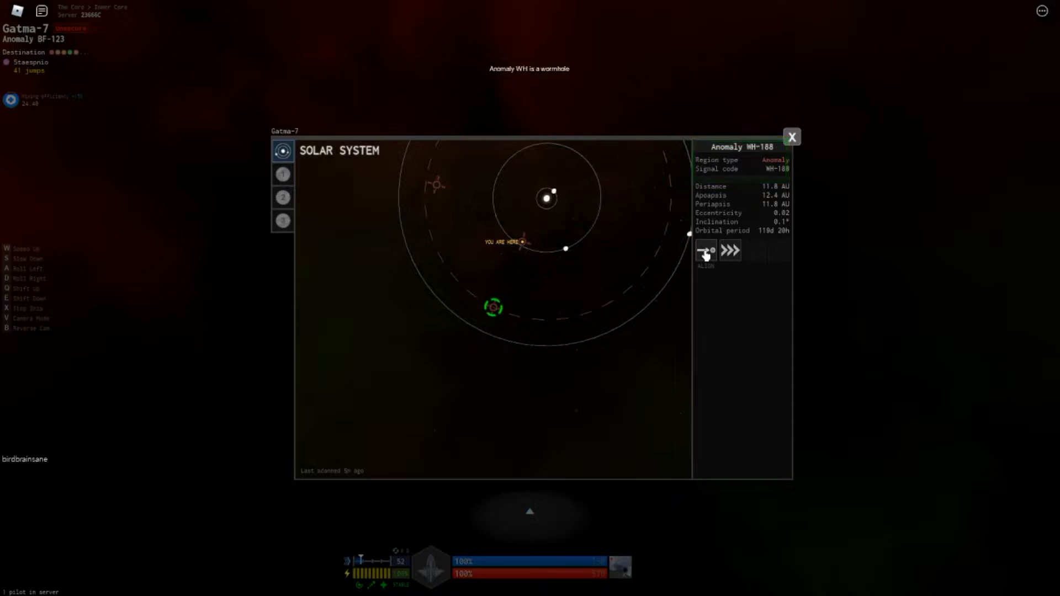
pyautogui.click(791, 137)
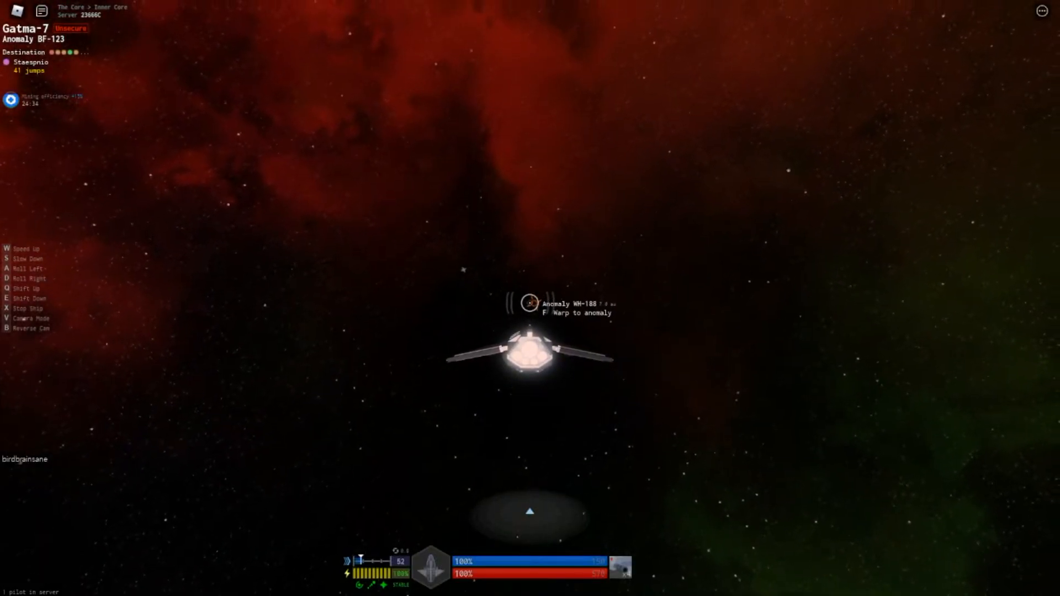
pyautogui.press('f')
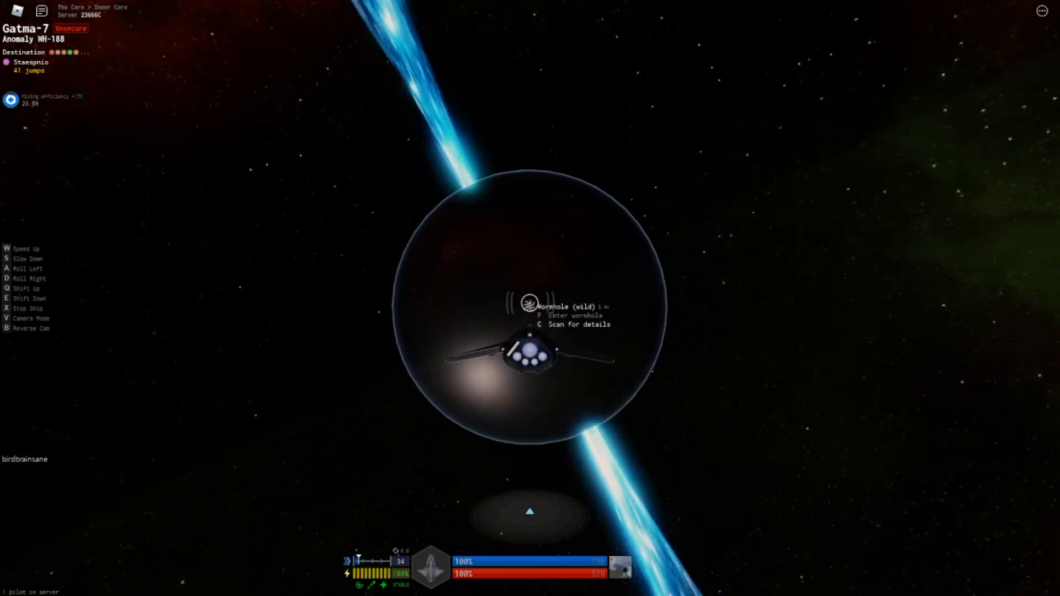
pyautogui.press('c')
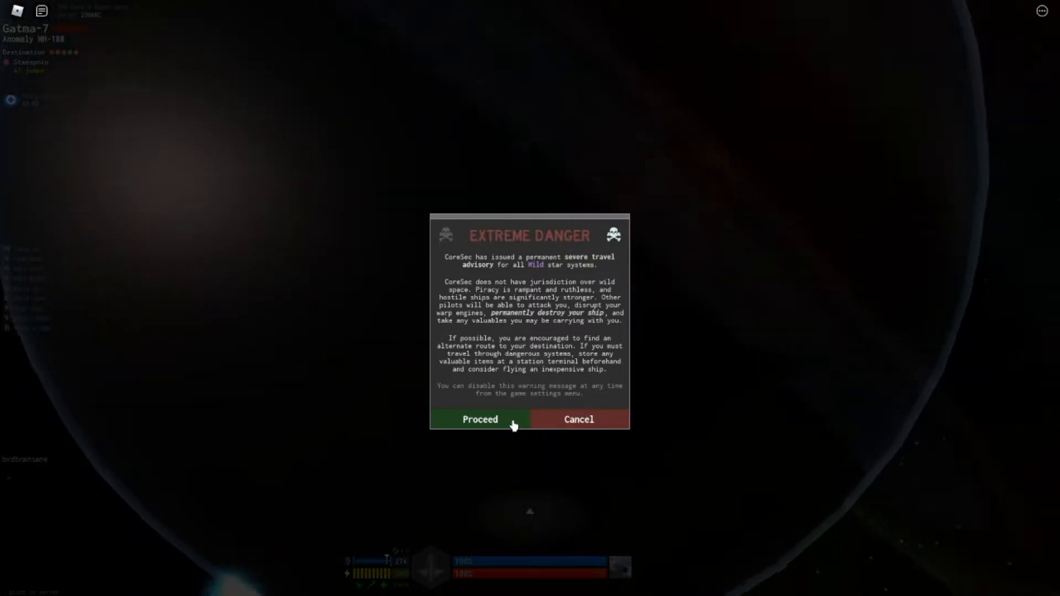
# - Proceed through the Extreme Danger warning into wild space
pyautogui.click(479, 419)
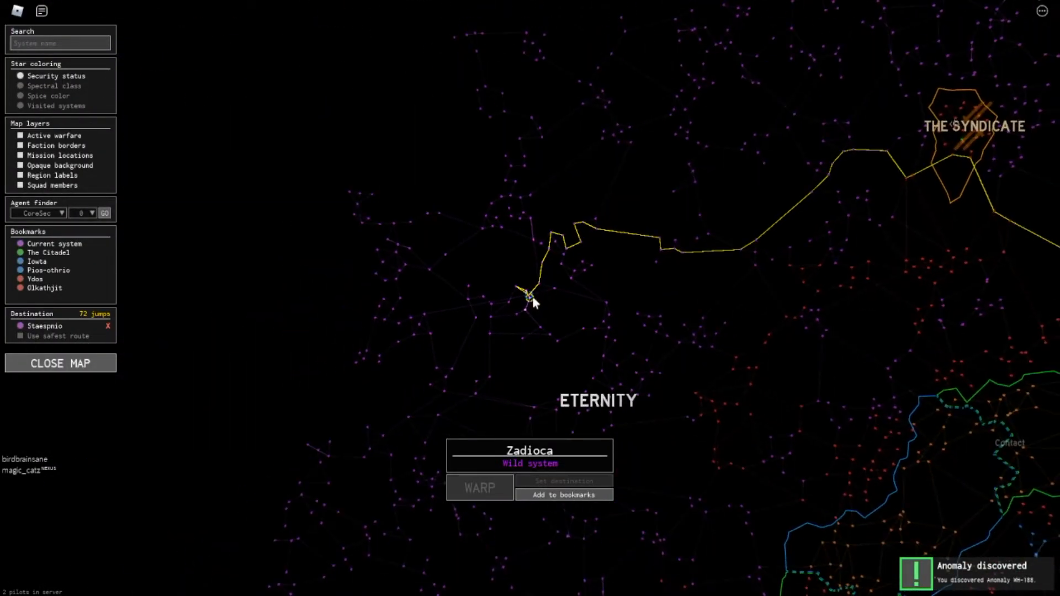
# - Zoom the galaxy map out to see wild system Zadioca relative to the faction territories
pyautogui.scroll(-3)
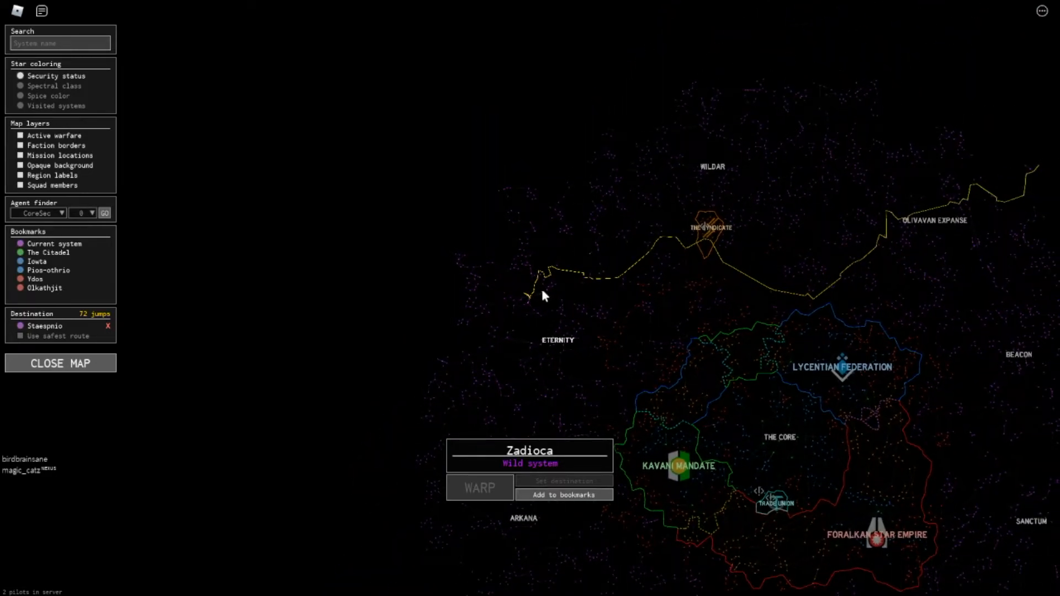
pyautogui.moveTo(835, 218)
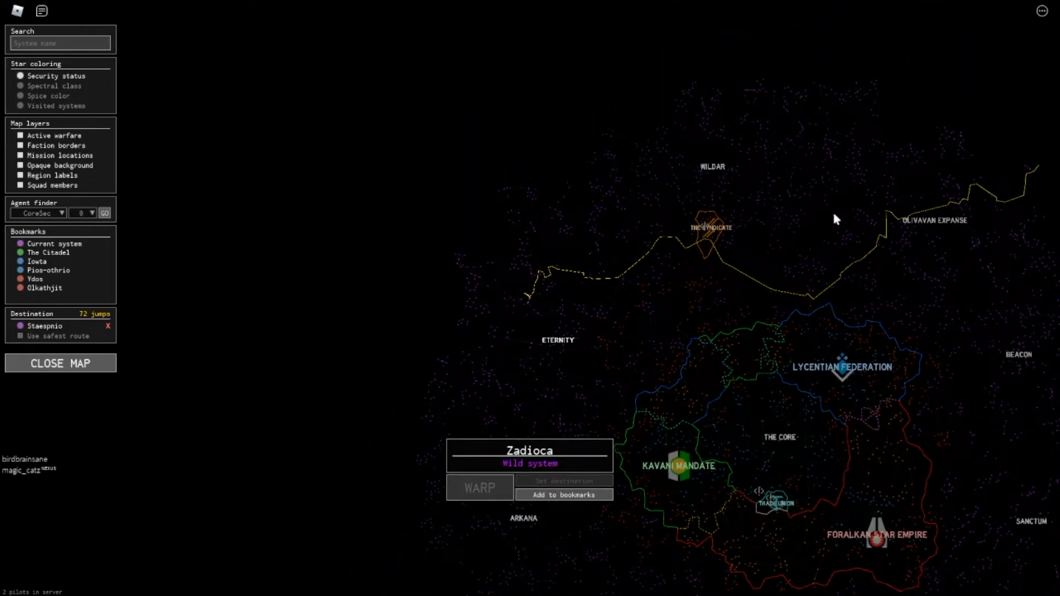
pyautogui.moveTo(836, 434)
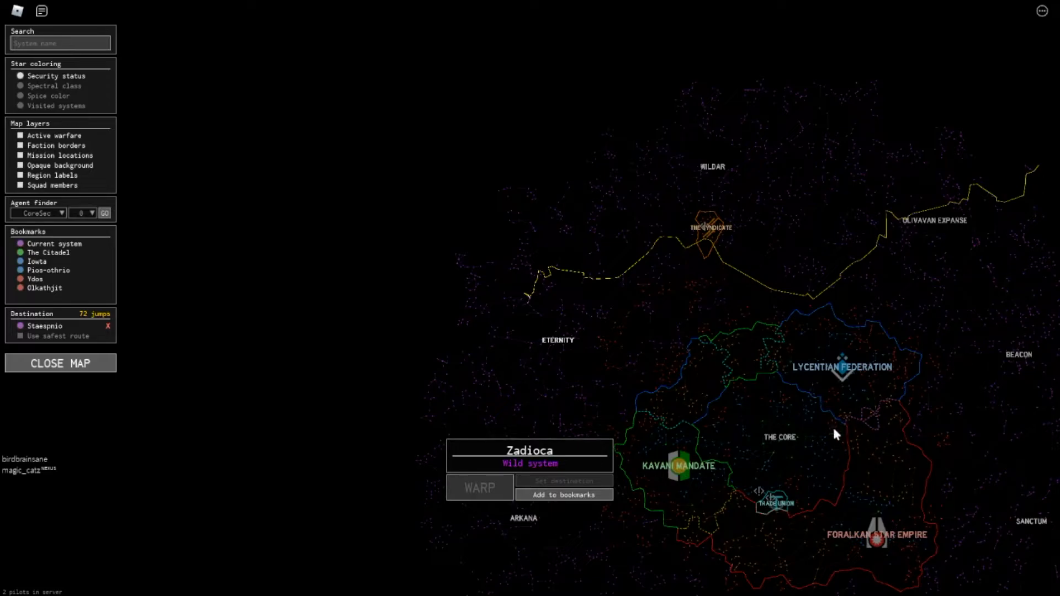
pyautogui.moveTo(835, 444)
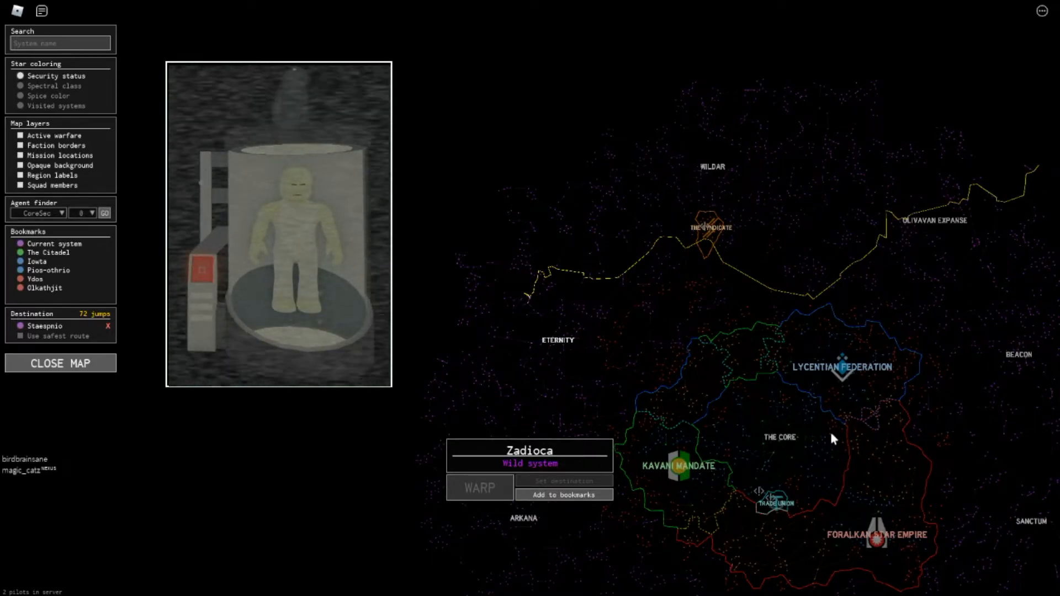
pyautogui.click(60, 363)
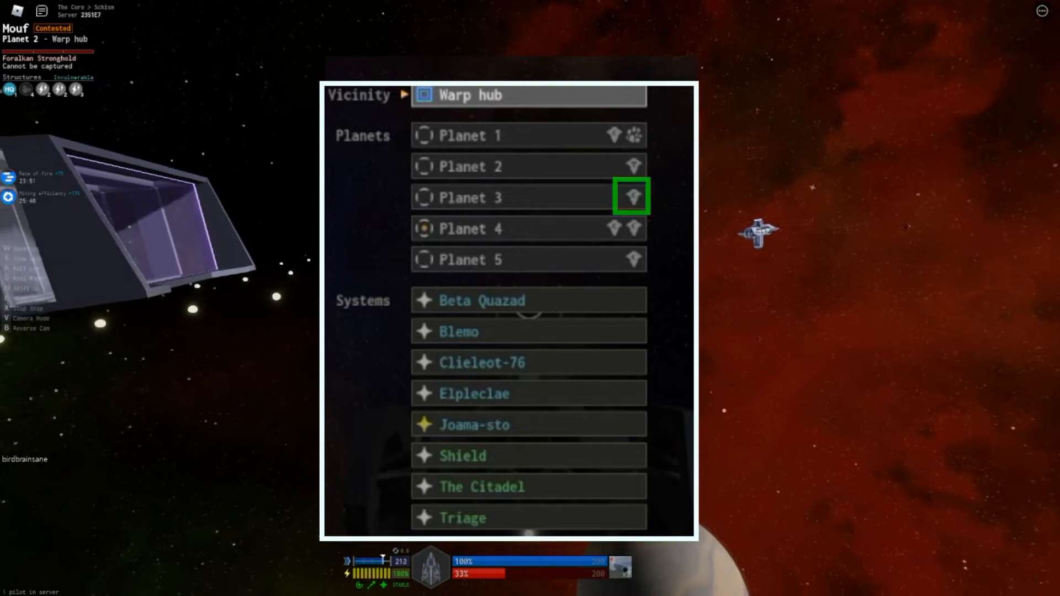
# - Check the Mouf warp list for station icons beside Planet 2, Planet 3 and the others
pyautogui.click(631, 167)
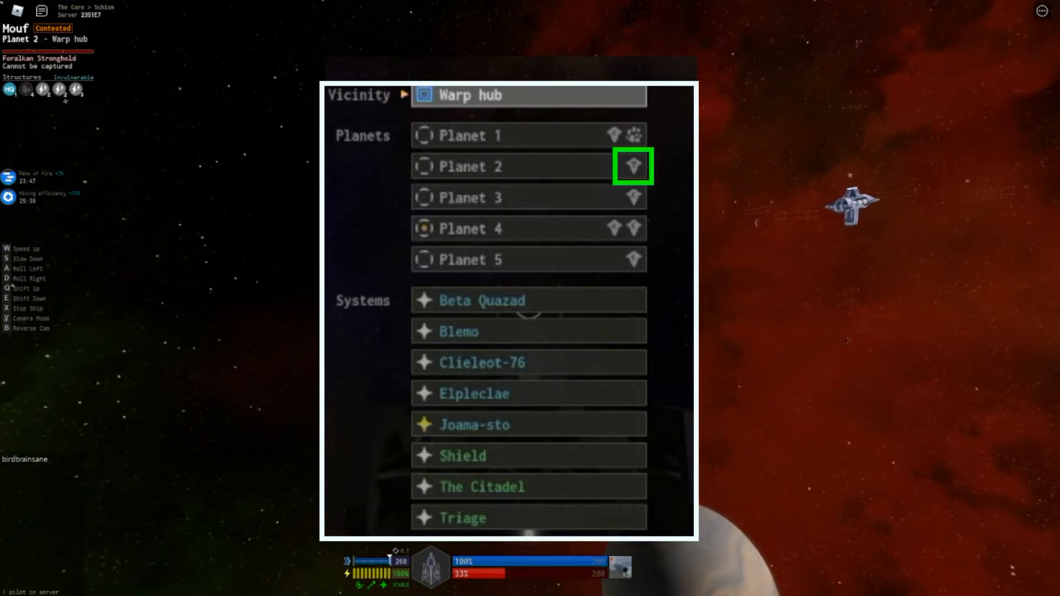
pyautogui.click(633, 166)
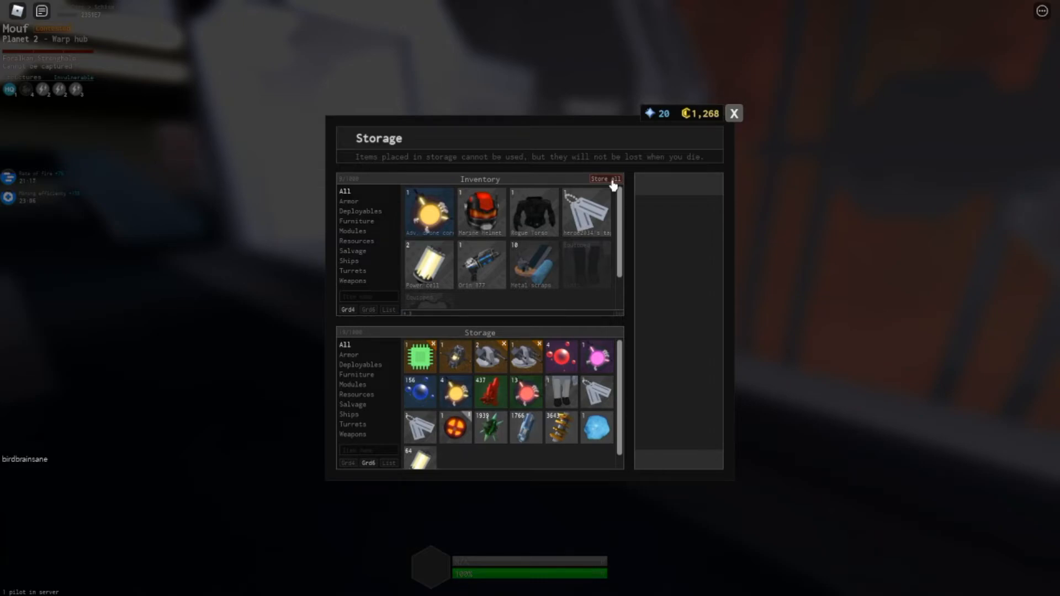
# - Store All inventory items into station storage and confirm the move
pyautogui.click(604, 179)
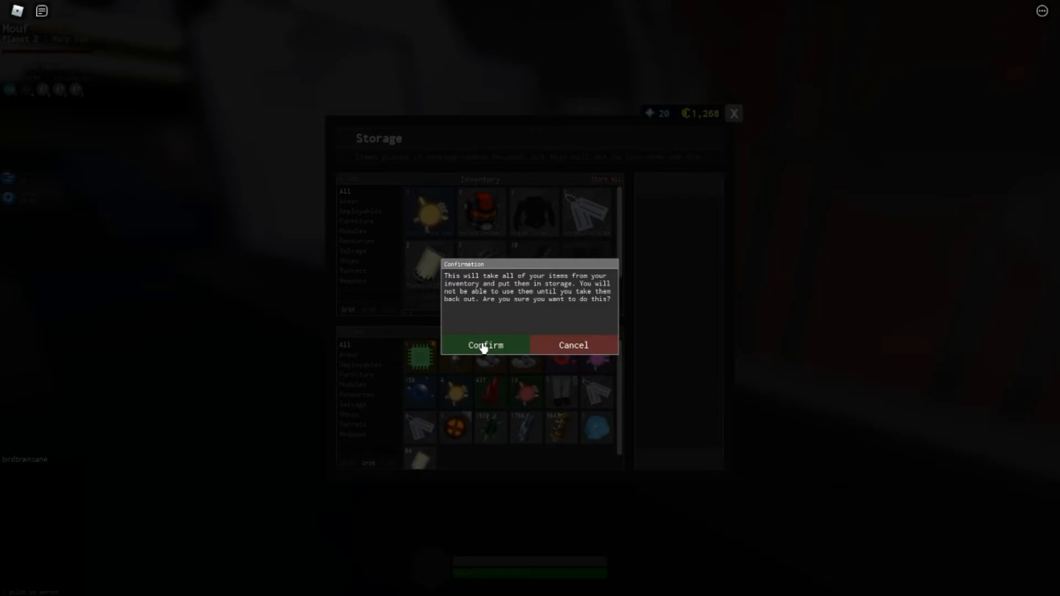
pyautogui.click(484, 344)
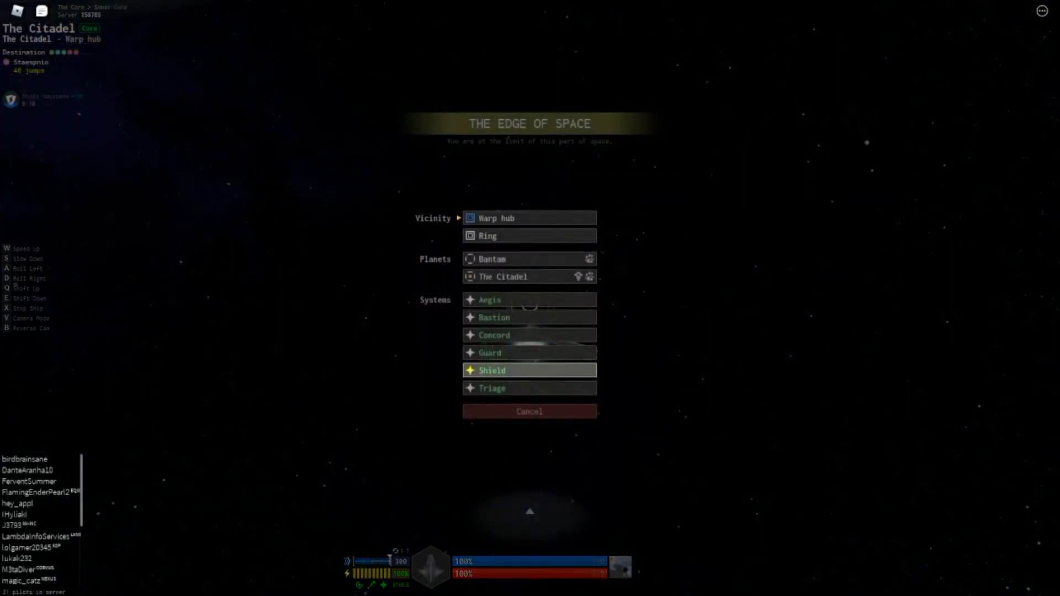
# - Begin aligning to warp from The Citadel to the Shield system
pyautogui.click(529, 370)
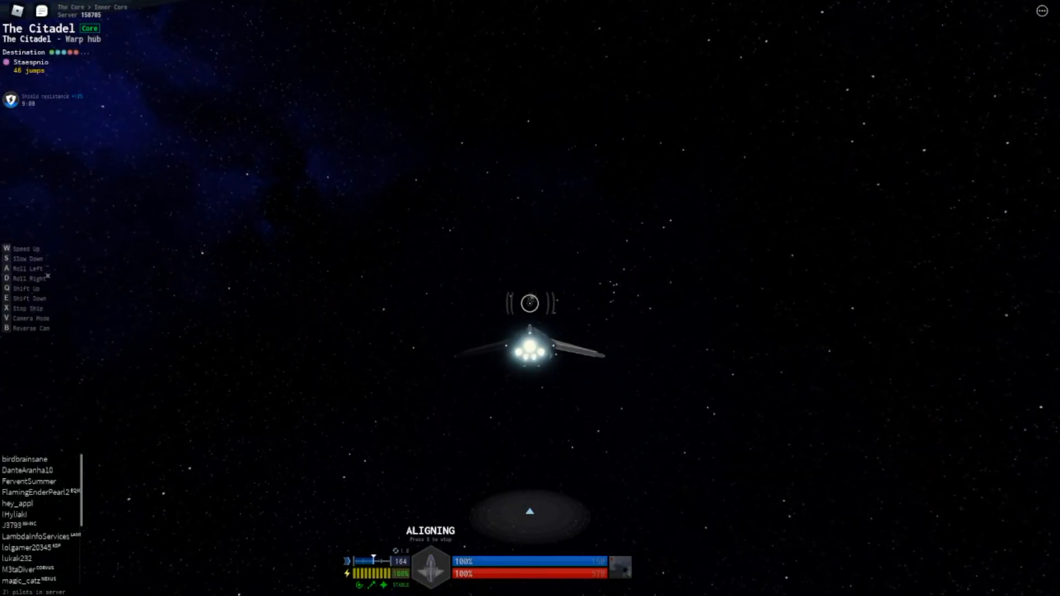